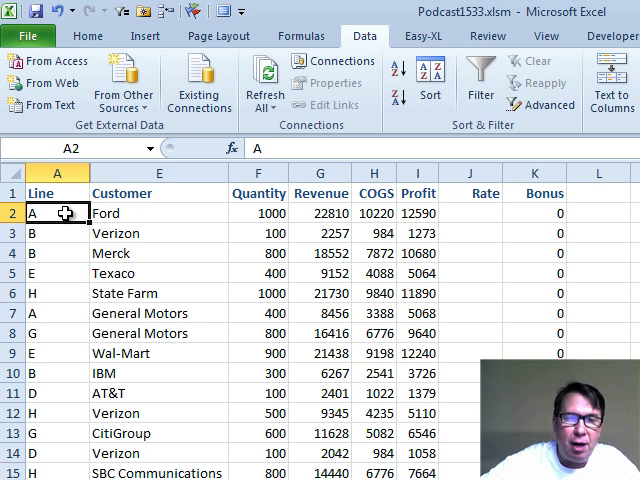
pyautogui.moveTo(75, 362)
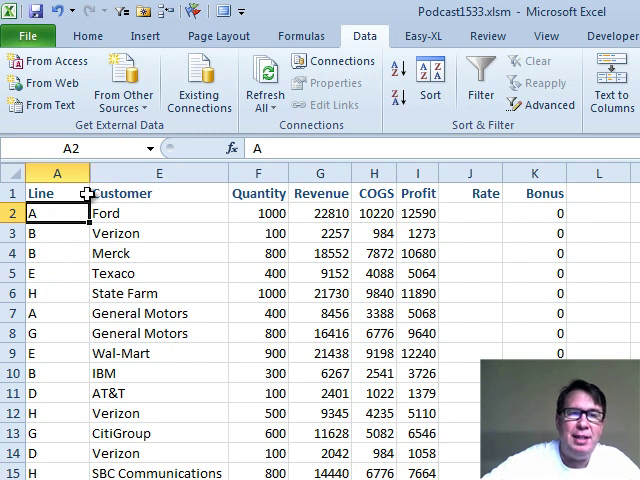
pyautogui.moveTo(464, 221)
pyautogui.write('=IF(I2')
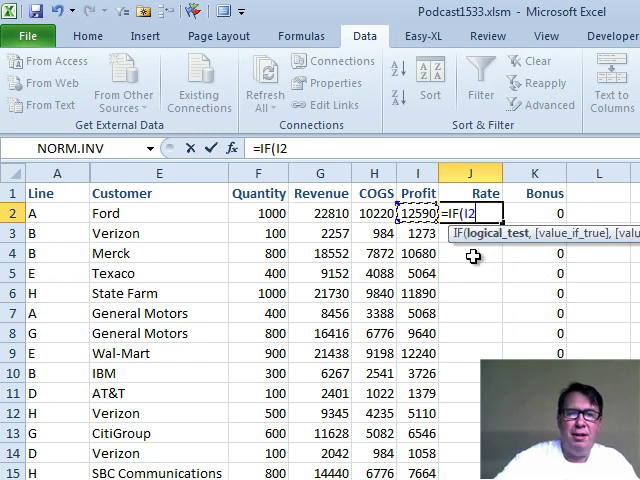
# Step: Enter the condition A2="A" with first value 0.0 in the J2 IF formula
pyautogui.write('A2="A"')
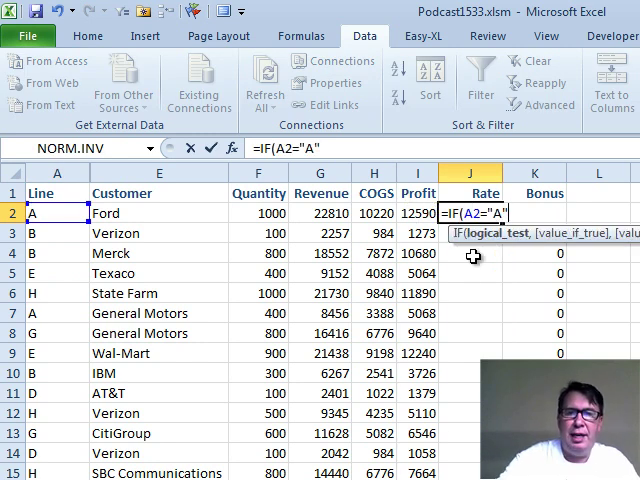
pyautogui.write(',0.0')
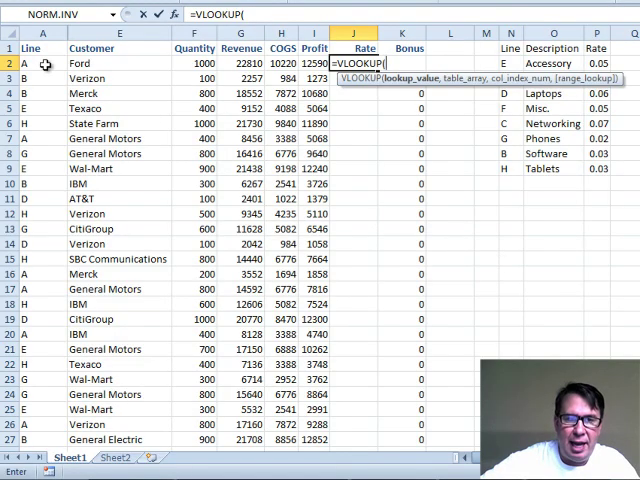
# Step: Use product line cell A2 as the VLOOKUP lookup value in J2
pyautogui.click(45, 63)
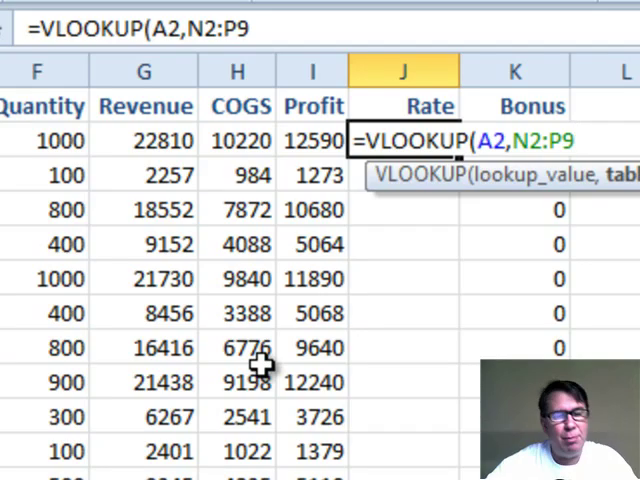
# Step: Lock the VLOOKUP table range as absolute $N$2:$P$9
pyautogui.press('f4')
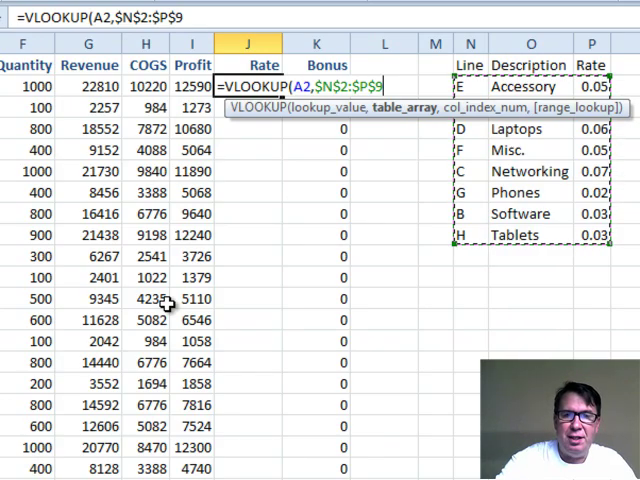
# Step: Finish the J2 VLOOKUP with column index 3 and False for exact match
pyautogui.write(',')
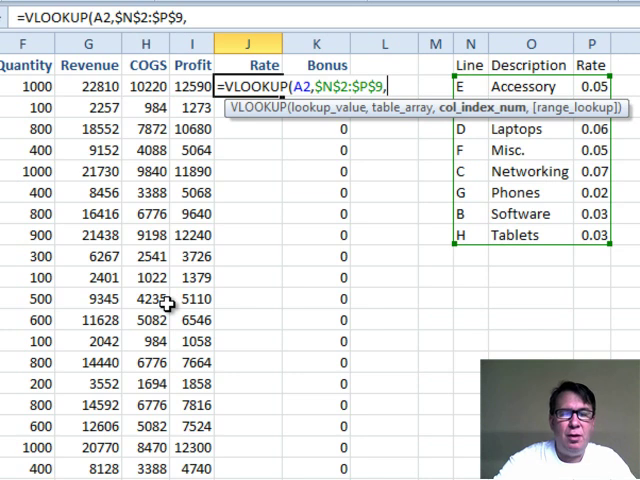
pyautogui.moveTo(490, 182)
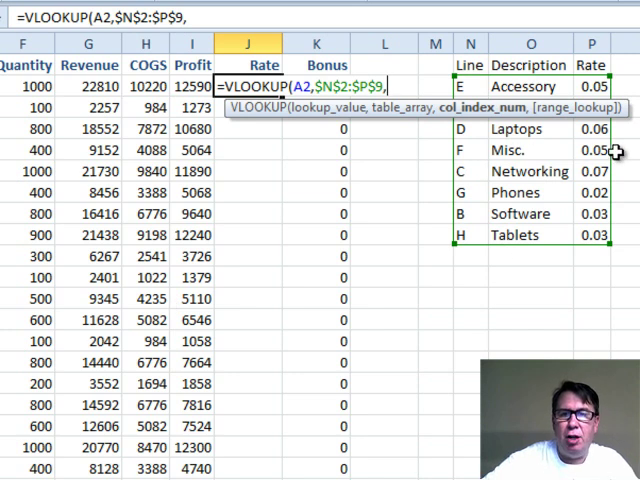
pyautogui.write('3')
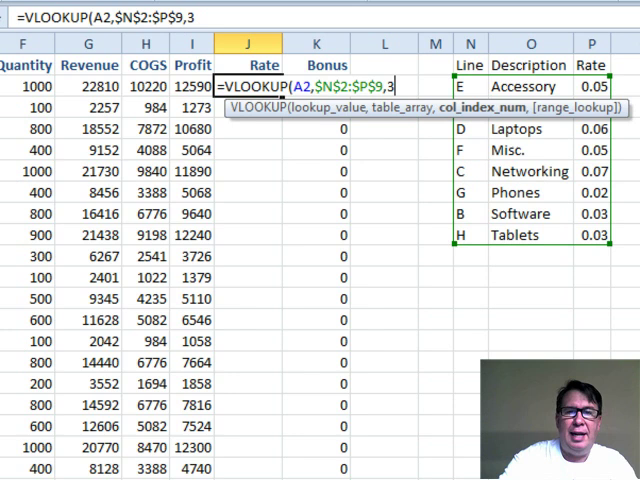
pyautogui.write(',')
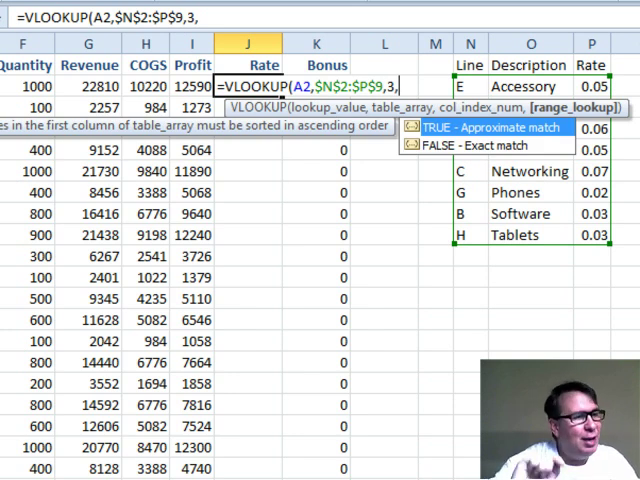
pyautogui.write('False)')
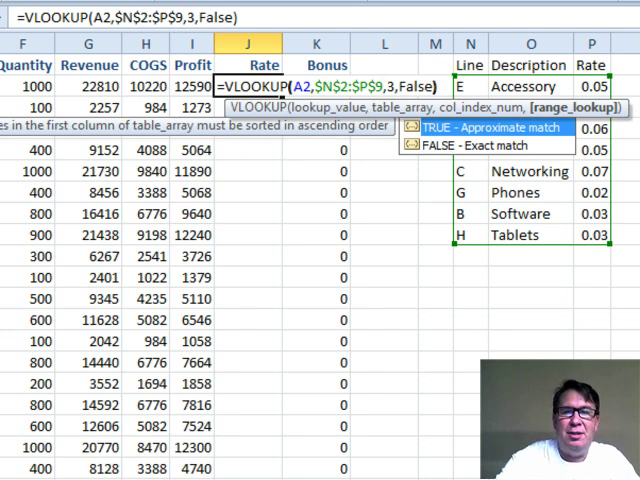